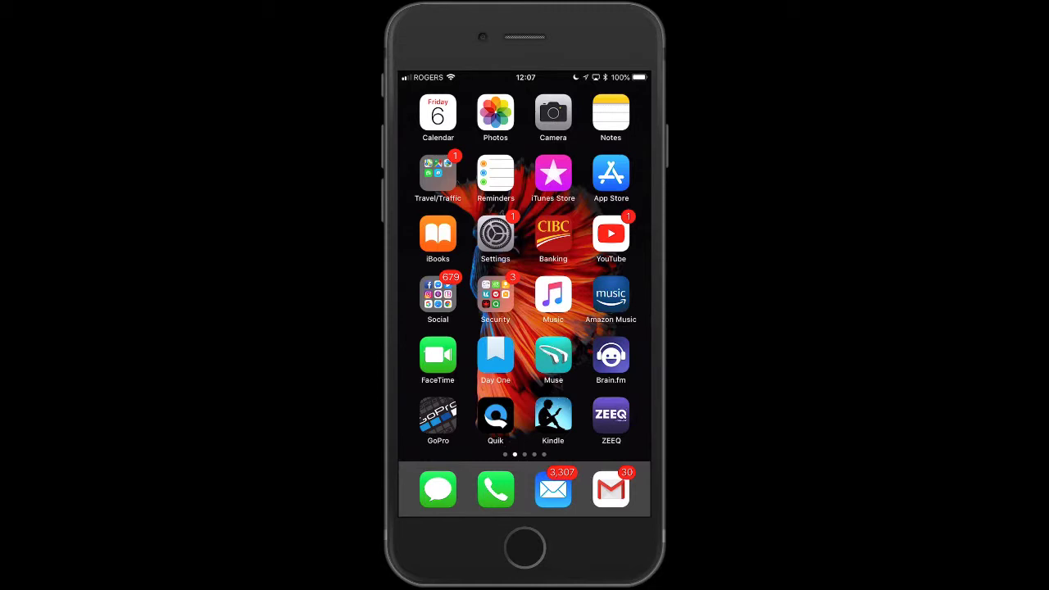
- Launch the Settings app from its Home Screen icon
{"action": "left_click", "coordinate": [494, 235]}
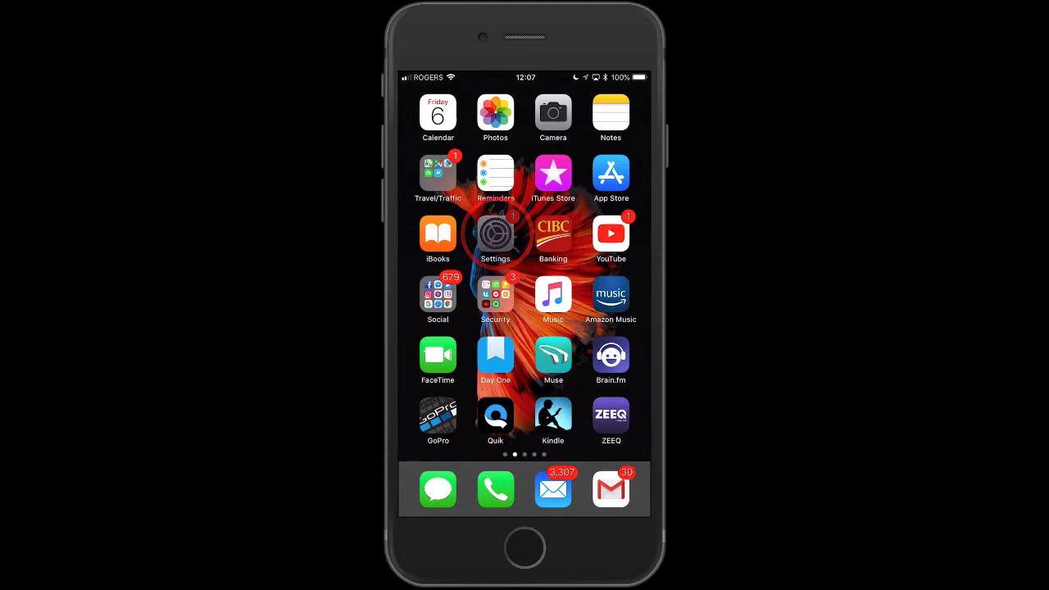
{"action": "left_click", "coordinate": [495, 235]}
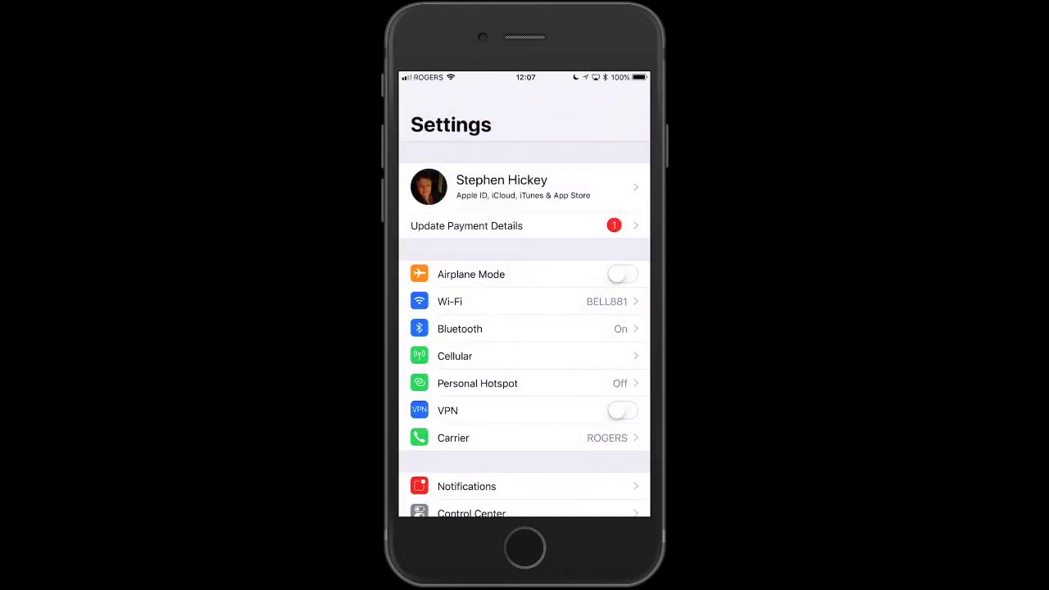
- Follow the Update Payment Details alert to the Apple ID Payment & Shipping page
{"action": "left_click", "coordinate": [525, 226]}
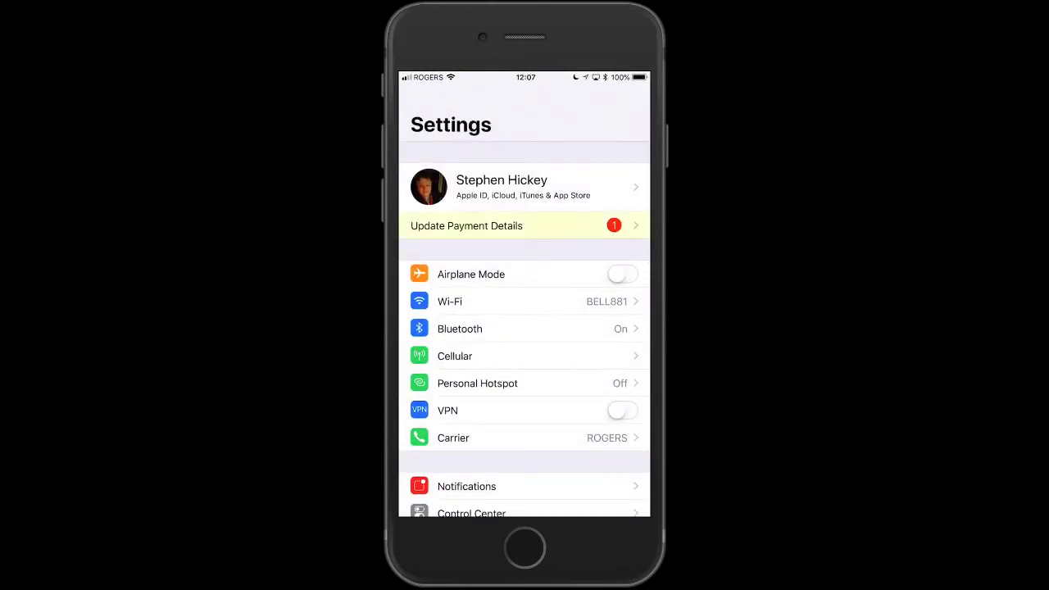
{"action": "left_click", "coordinate": [525, 225]}
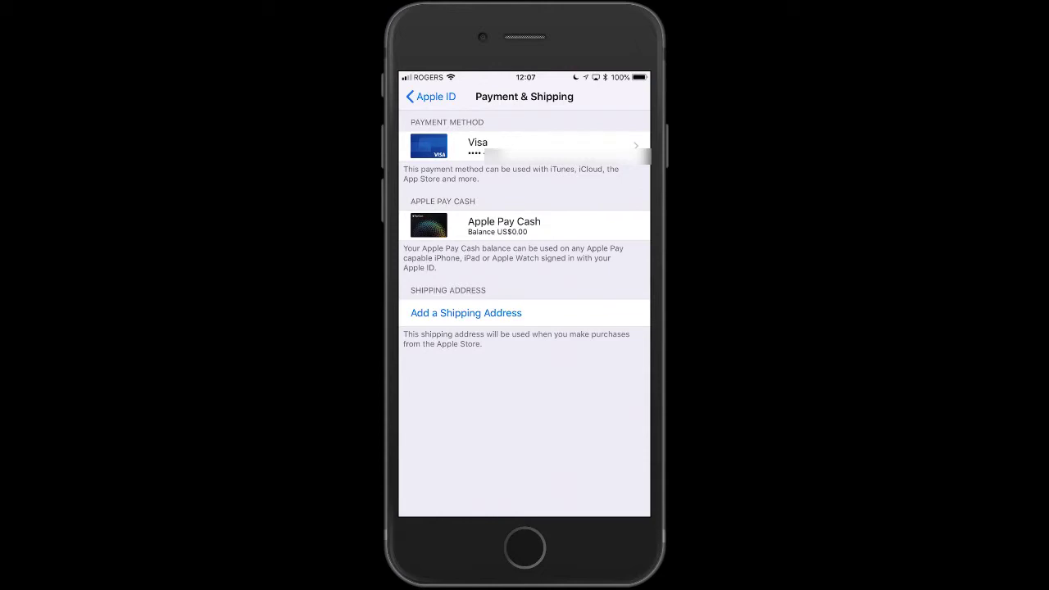
- Open the Visa card's payment details and set its expiry to August 2021
{"action": "left_click", "coordinate": [524, 145]}
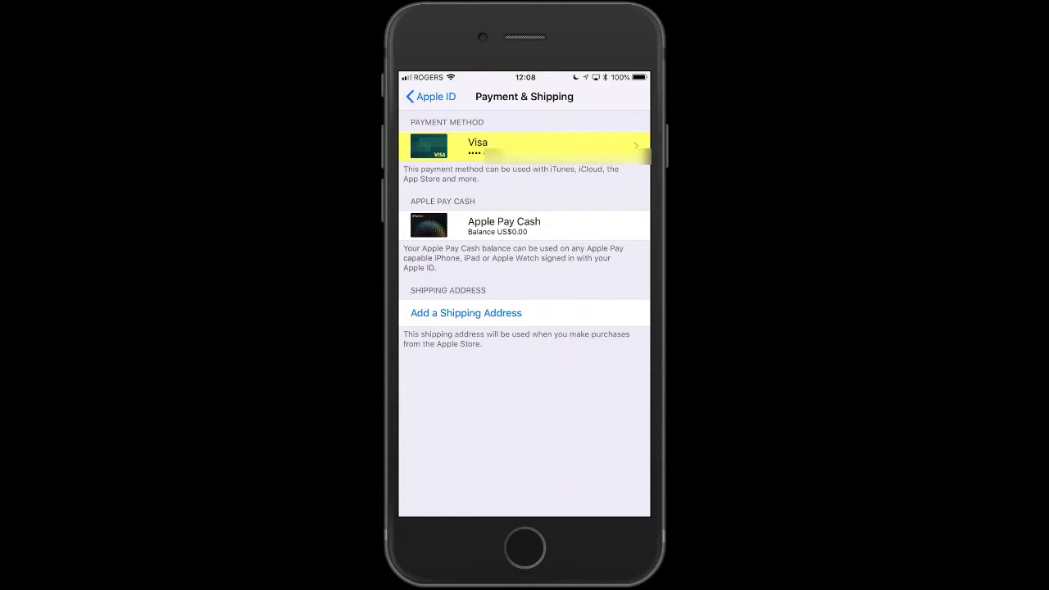
{"action": "left_click", "coordinate": [524, 145]}
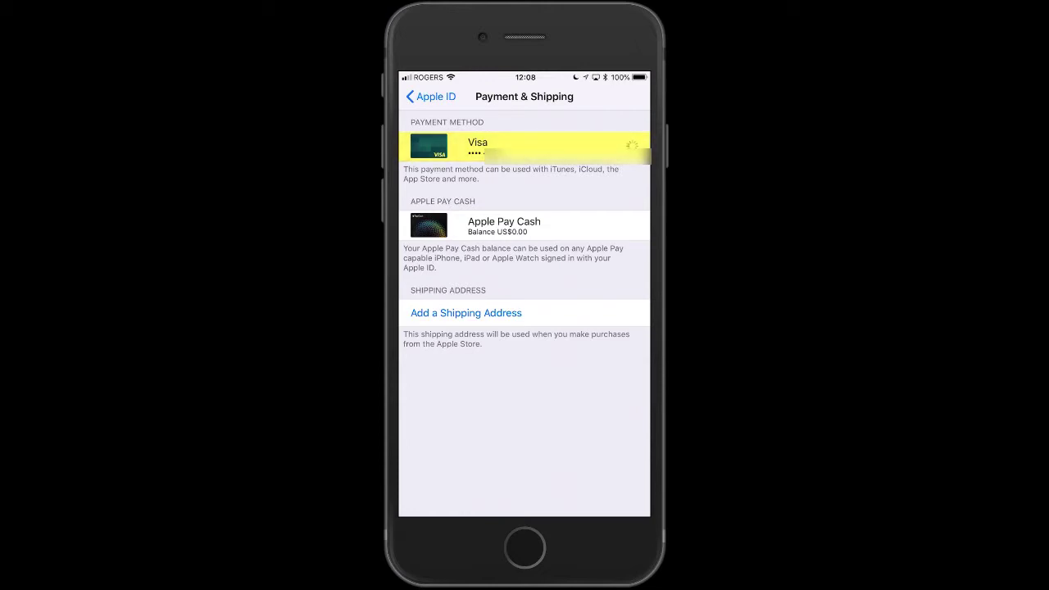
{"action": "left_click", "coordinate": [524, 145]}
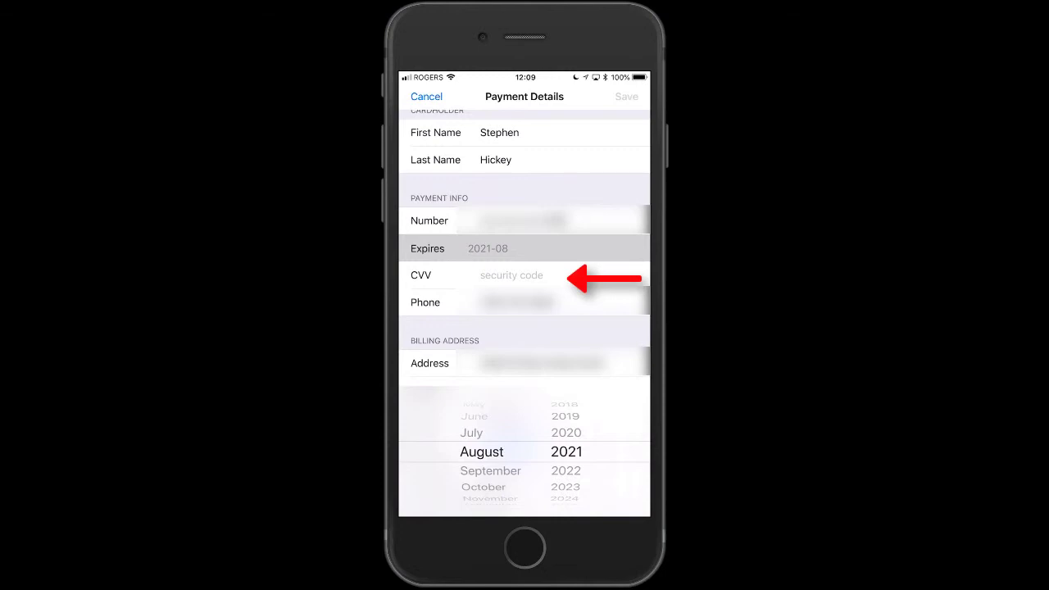
- Enter the Visa card's CVV security code and save the payment details
{"action": "left_click", "coordinate": [510, 275]}
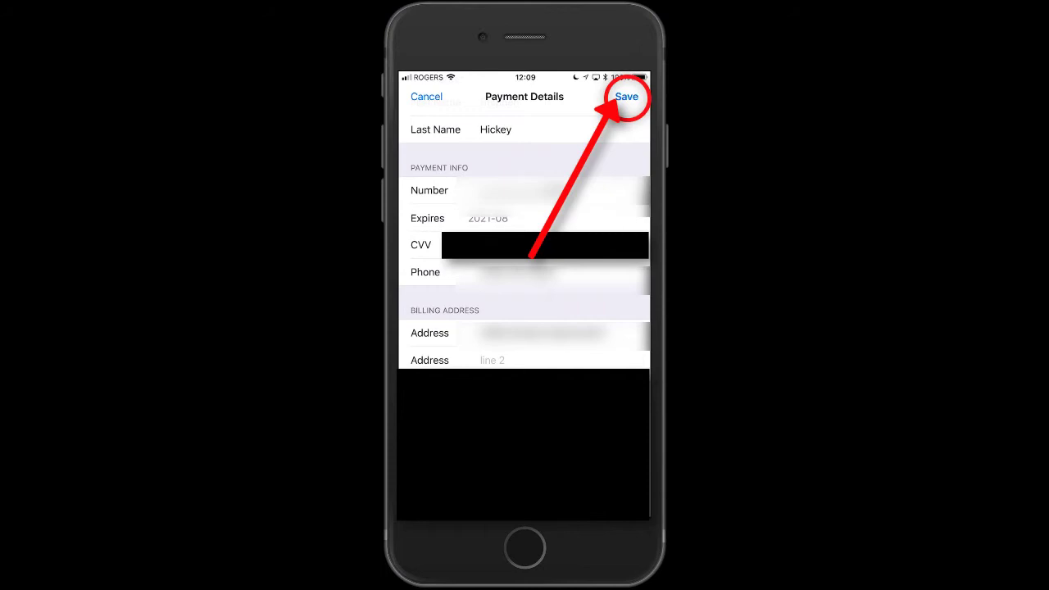
{"action": "left_click", "coordinate": [626, 96]}
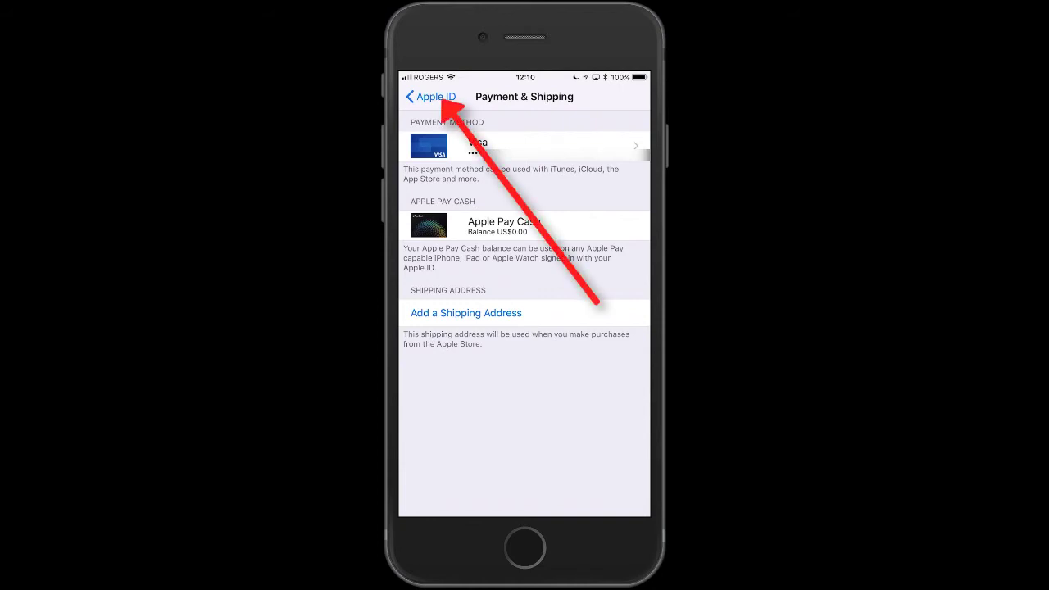
- Back out through Apple ID to the main Settings list, then return to the Home Screen
{"action": "left_click", "coordinate": [432, 96]}
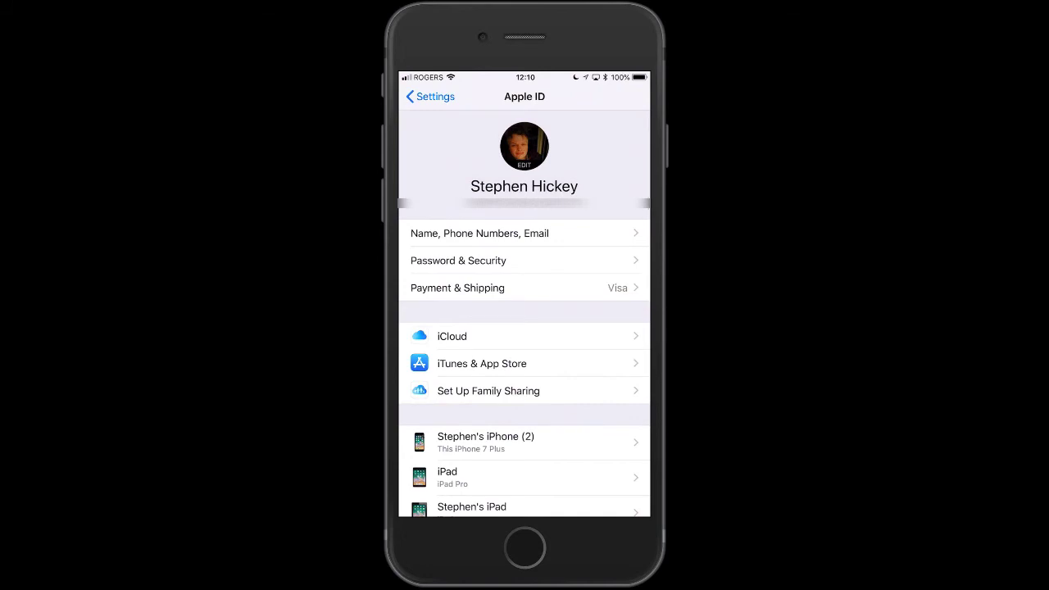
{"action": "left_click", "coordinate": [429, 96]}
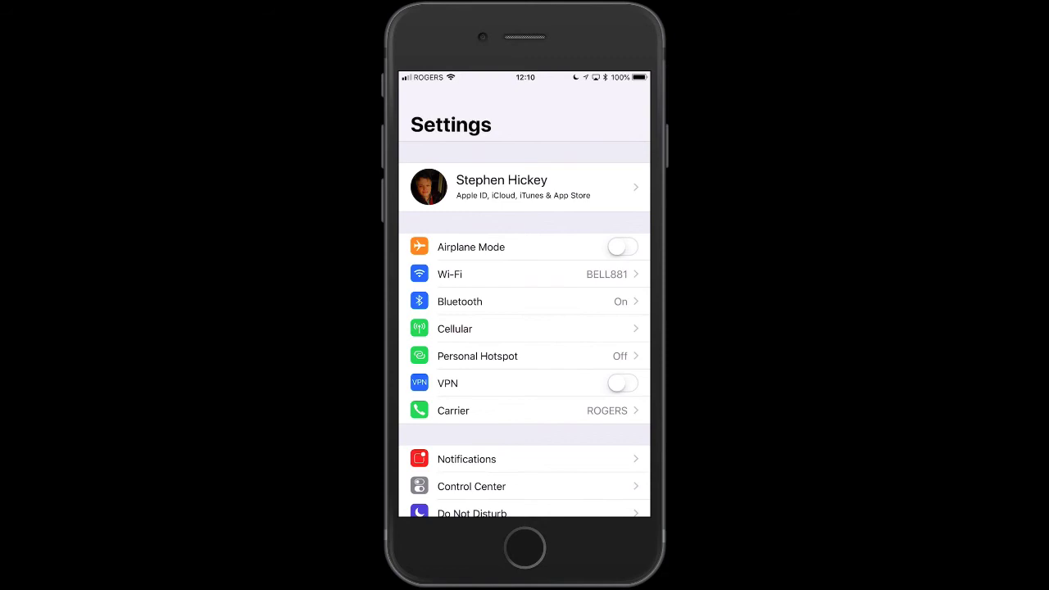
{"action": "left_click", "coordinate": [524, 547]}
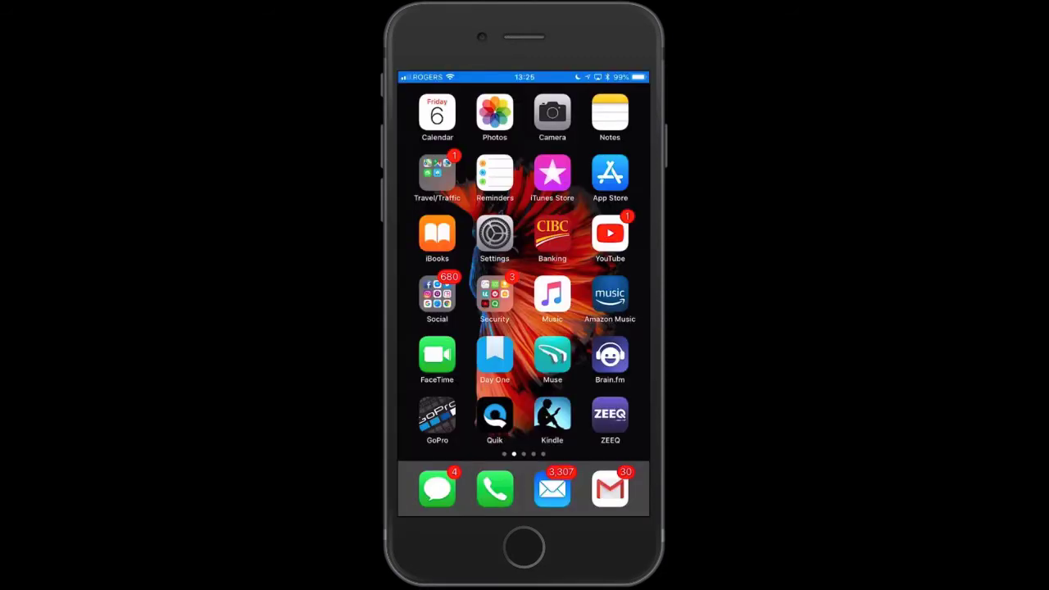
{"action": "left_click", "coordinate": [609, 233]}
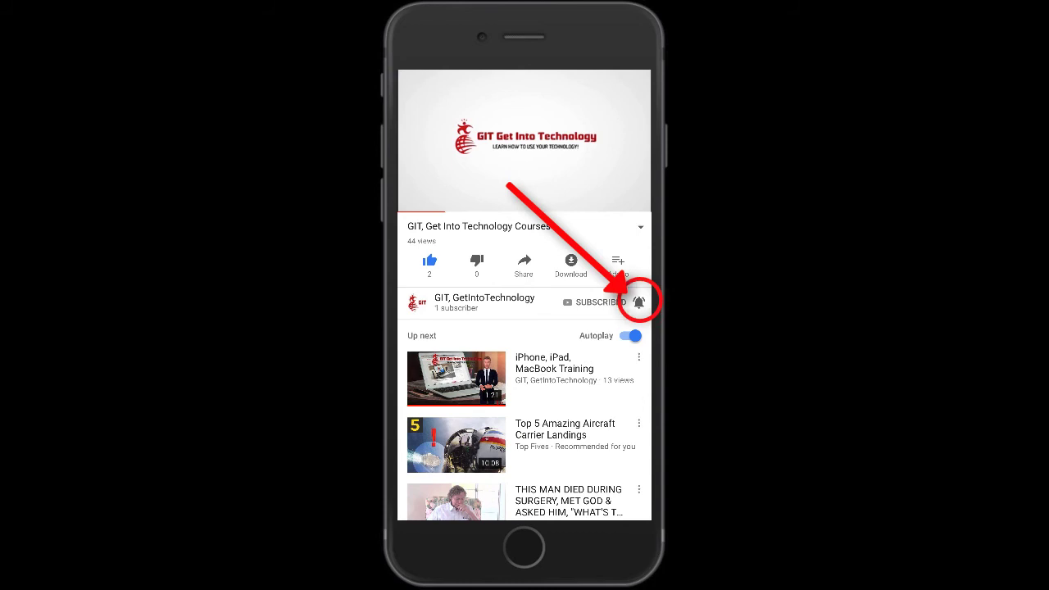